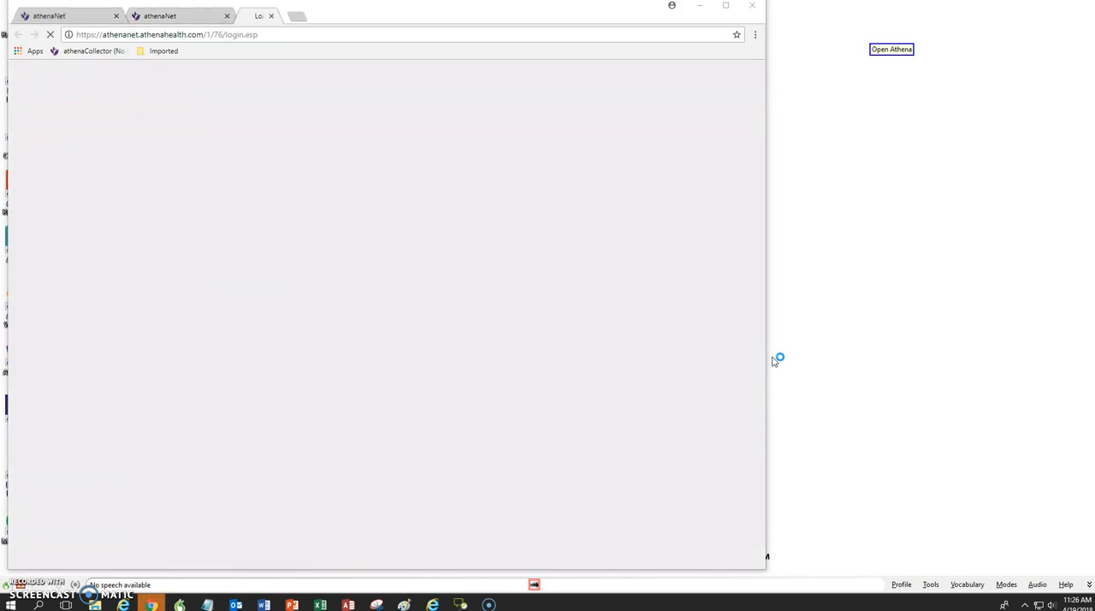
# Step: Open Chrome's startup reference tabs and show the athenaNet sign-in page with credentials filled
pyautogui.click(895, 49)
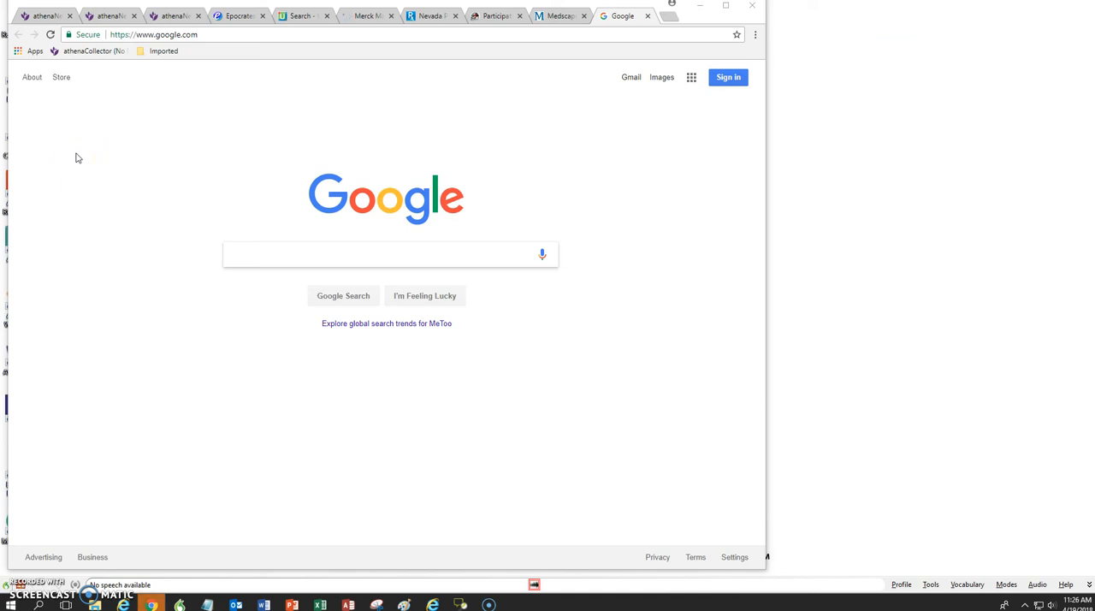
pyautogui.click(385, 255)
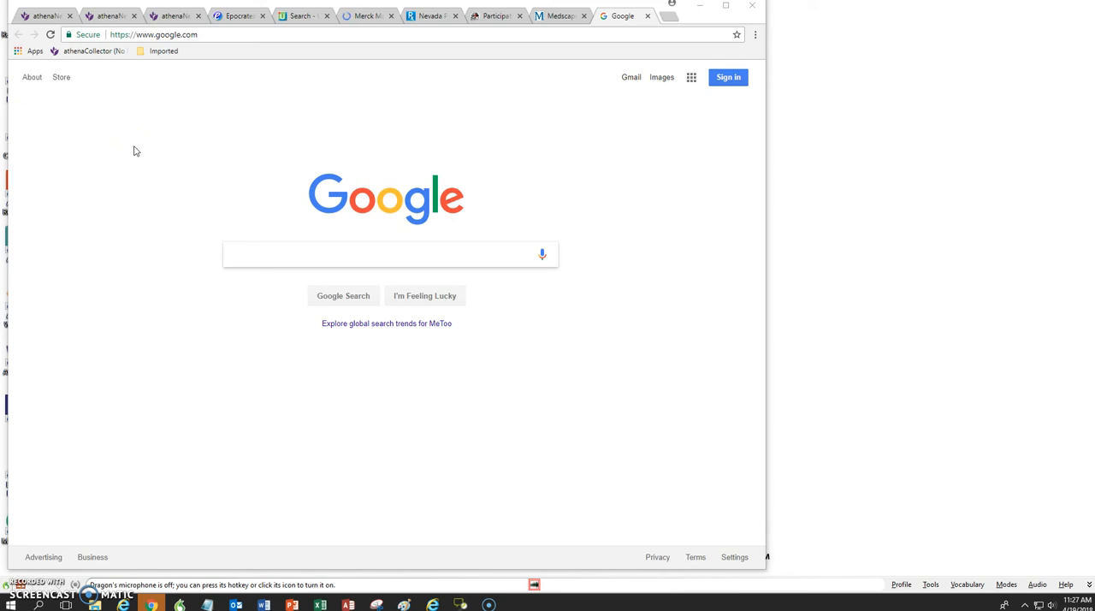
pyautogui.click(385, 254)
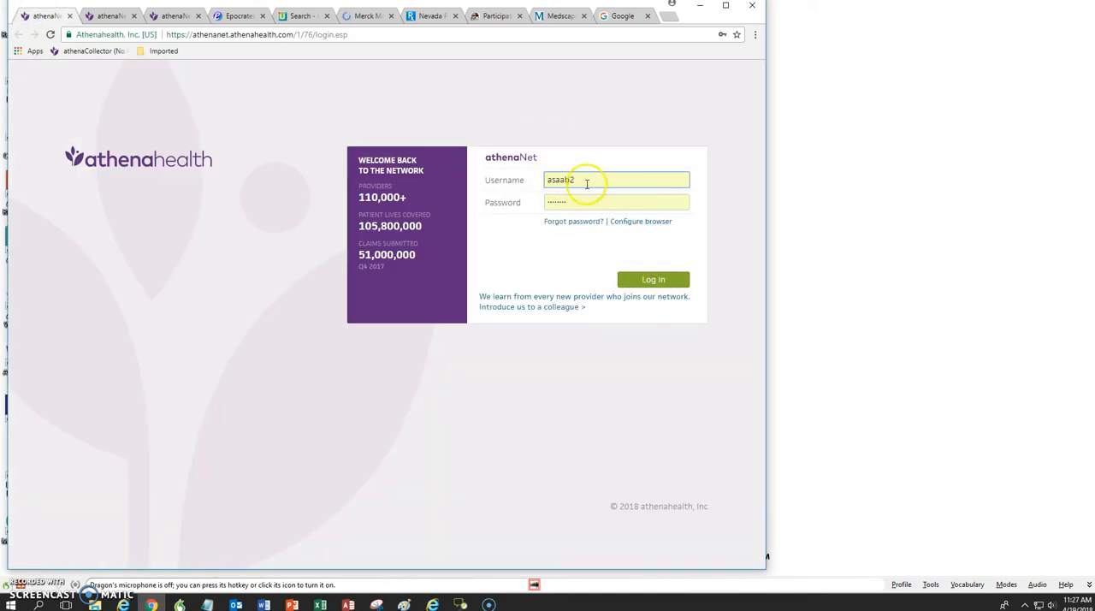
# Step: Sign in to athenaNet under CHC1_Primary Care to see the April 15–21, 2018 schedule
pyautogui.click(652, 279)
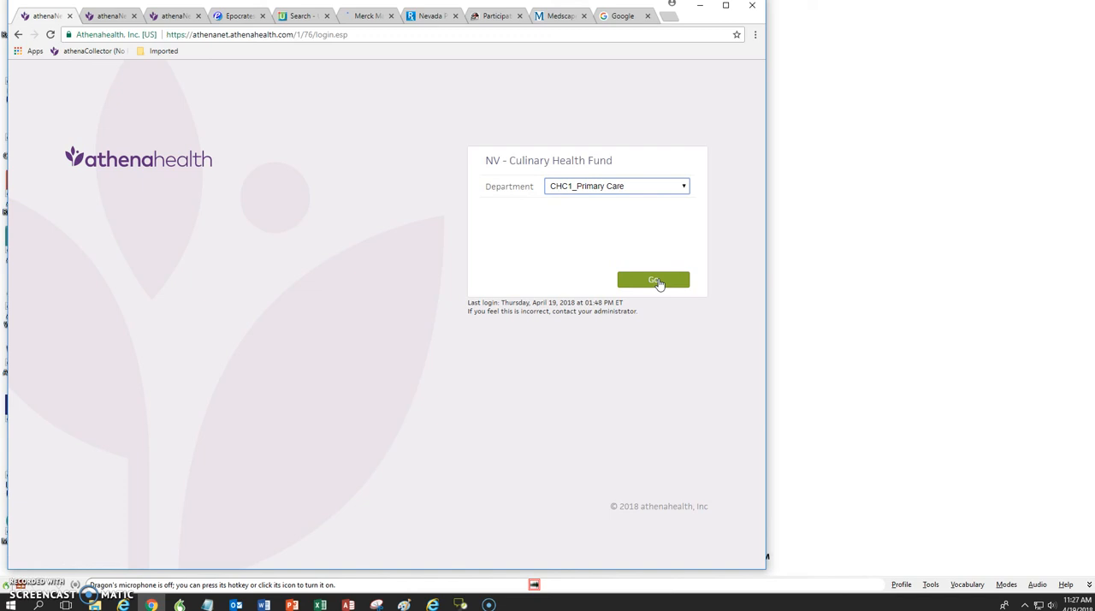
pyautogui.click(653, 280)
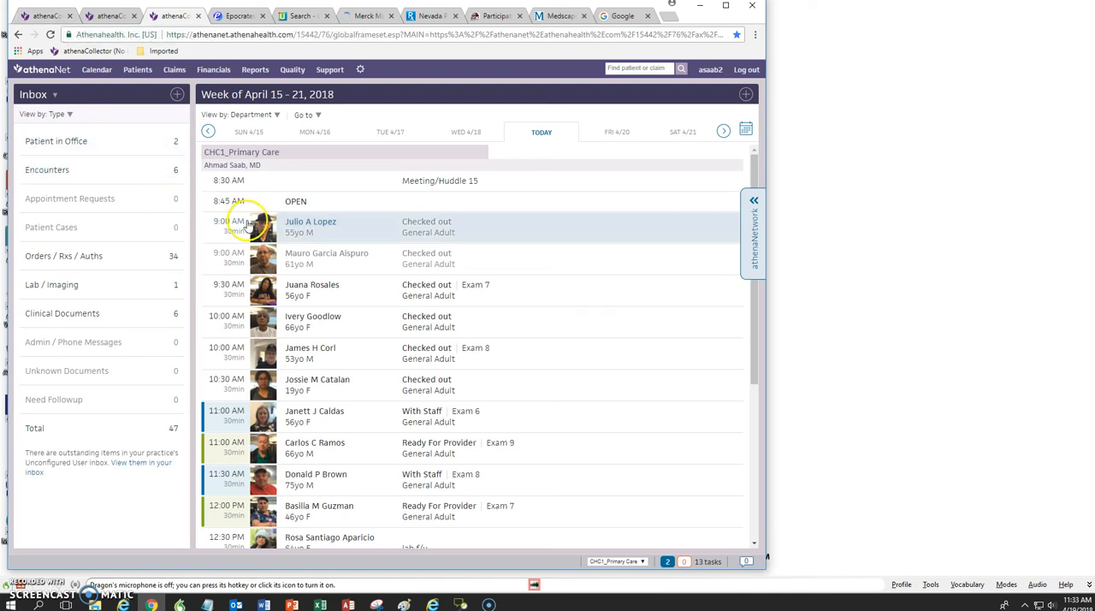
pyautogui.moveTo(282, 227)
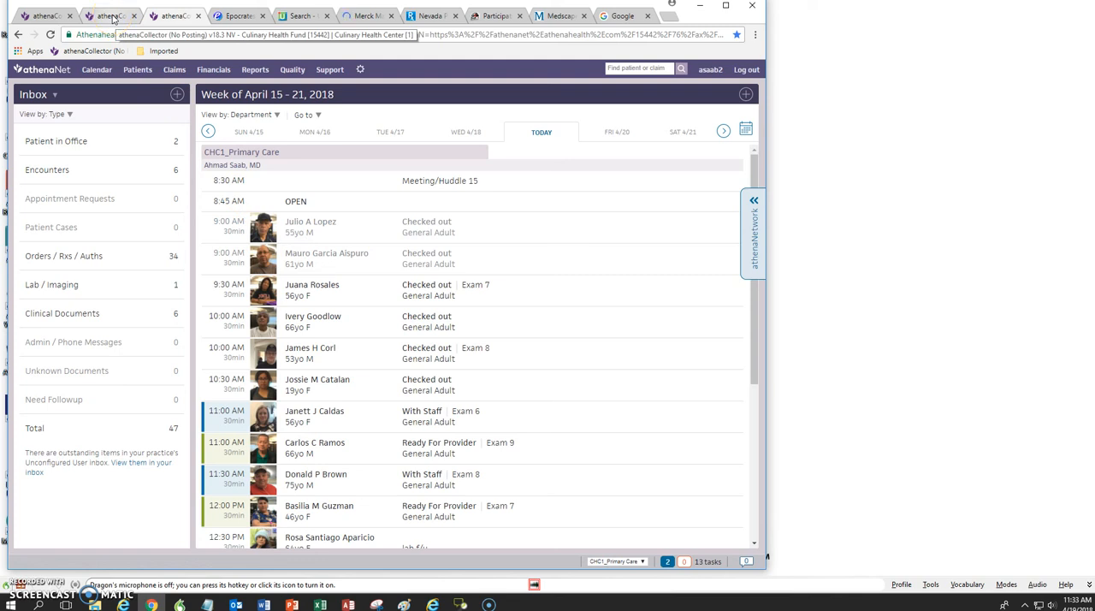
pyautogui.click(175, 16)
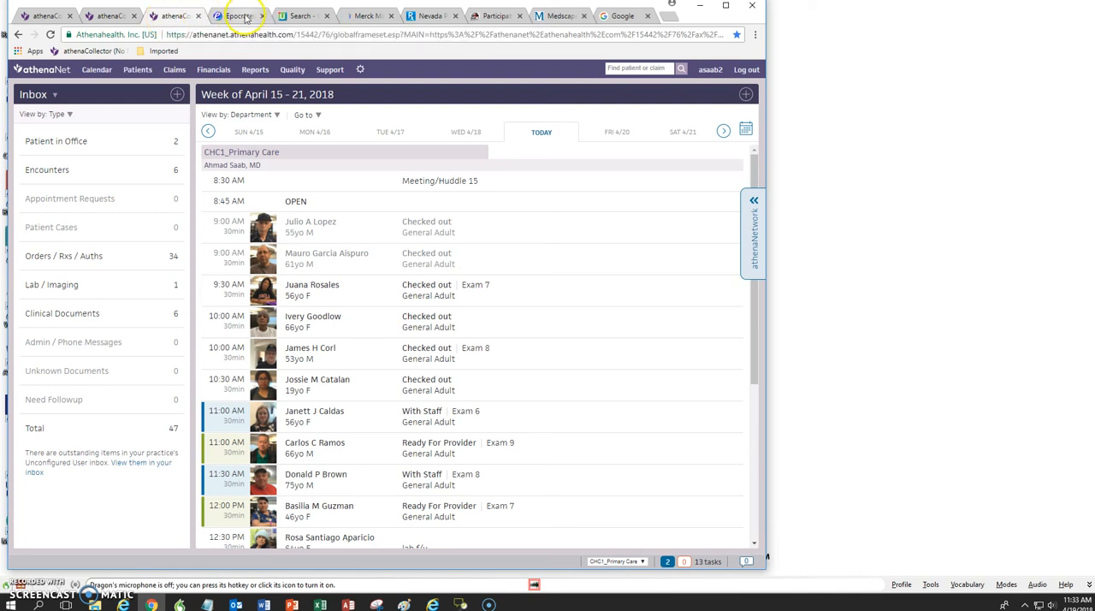
# Step: View the Epocrates sign-in, UpToDate search, and Merck Manual Professional home pages in turn
pyautogui.click(238, 15)
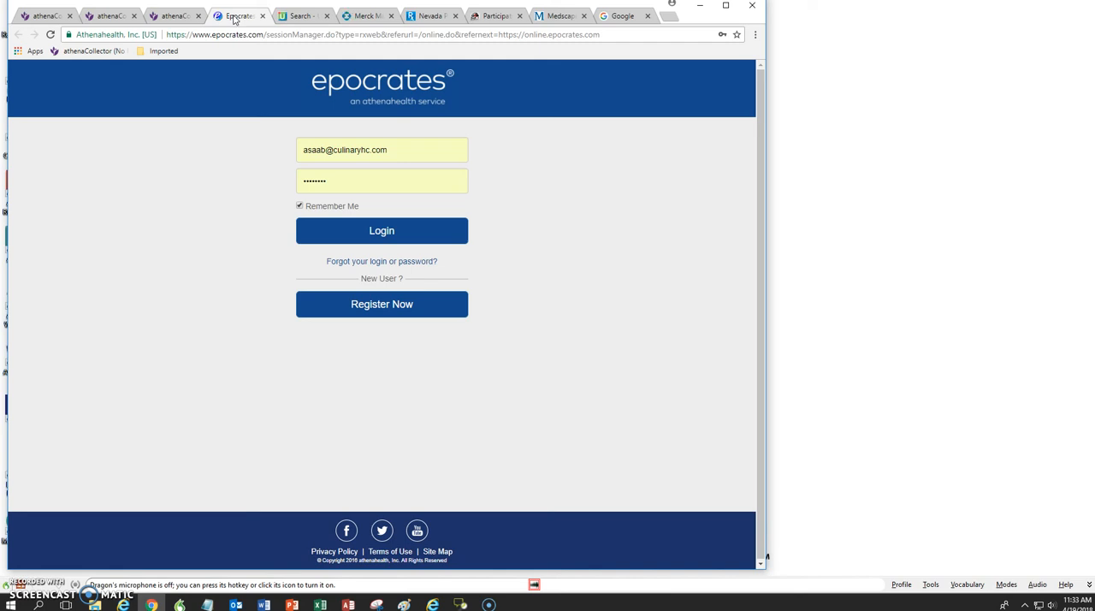
pyautogui.click(301, 15)
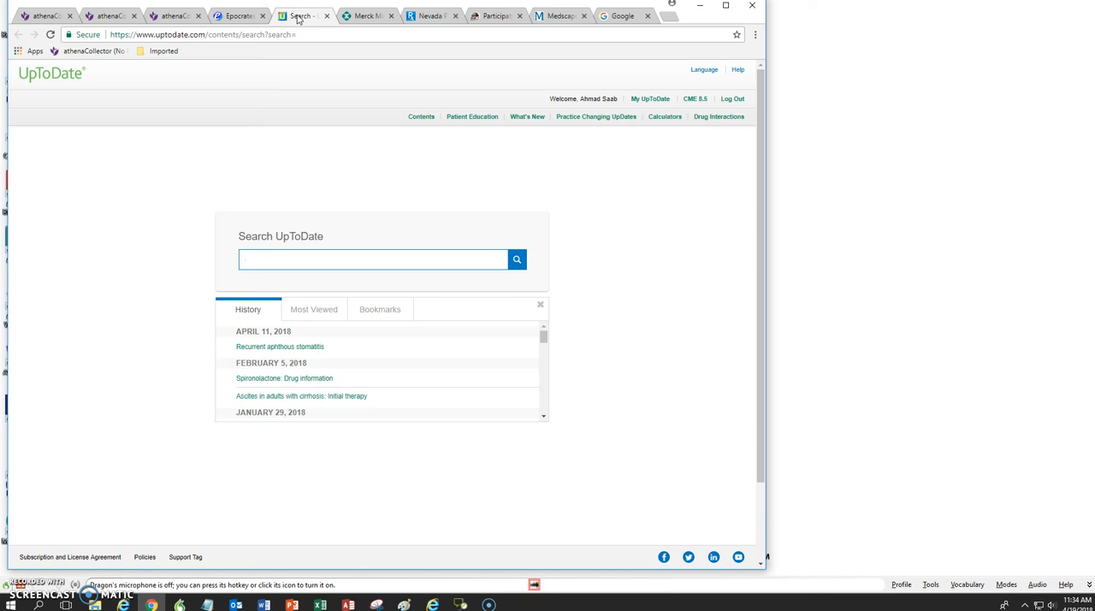
pyautogui.click(364, 15)
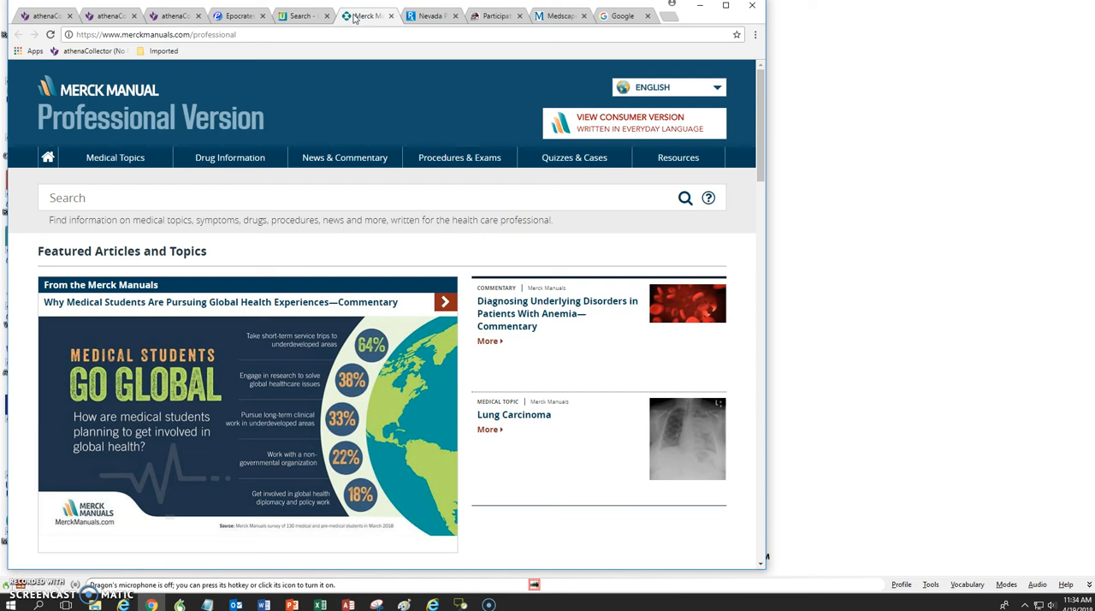
# Step: Show the Nevada PMP Aware sign-in page with email and password prefilled
pyautogui.click(431, 16)
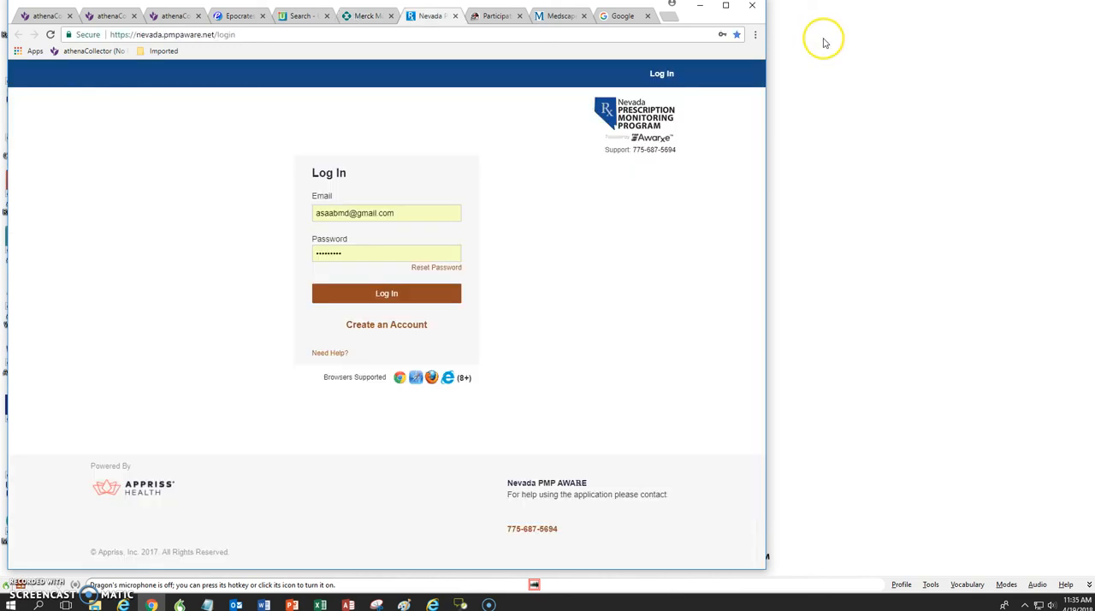
pyautogui.moveTo(828, 34)
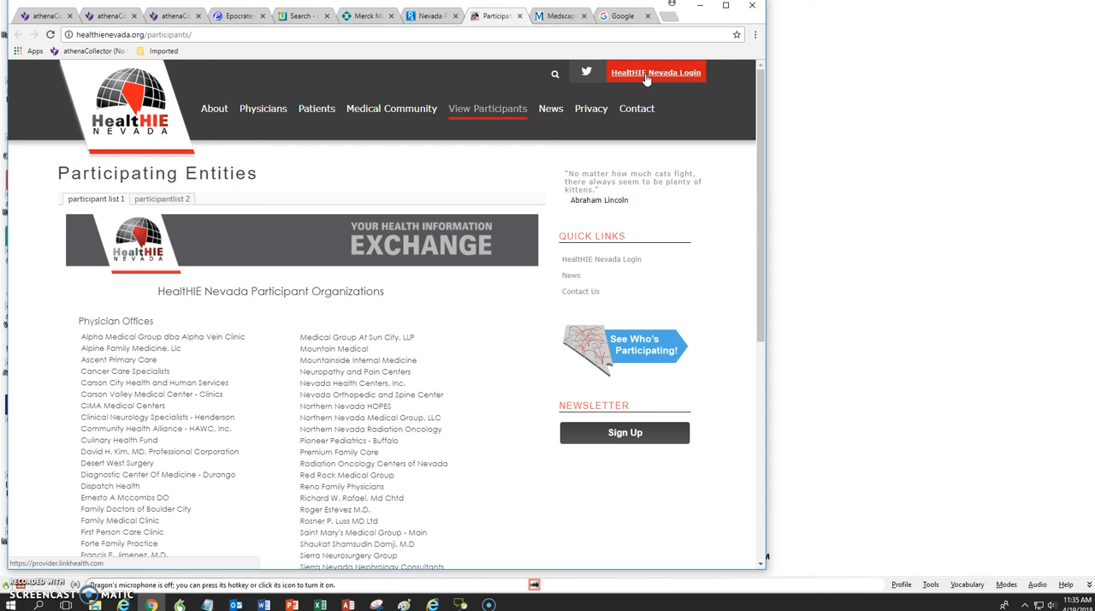
pyautogui.moveTo(539, 28)
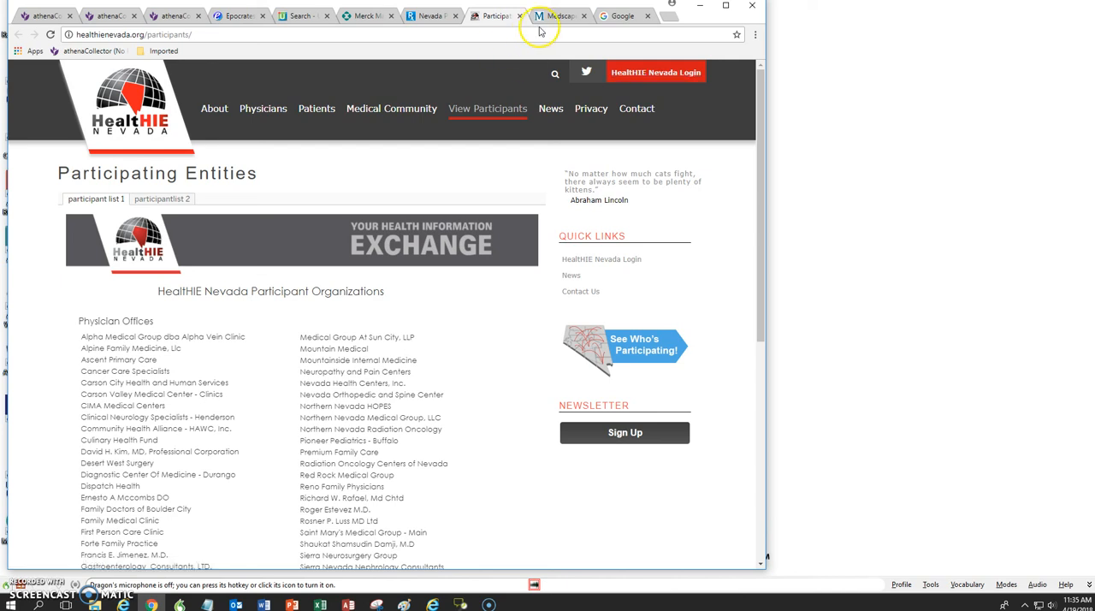
# Step: View Medscape's drugs and diseases reference, then focus the Google home page search box
pyautogui.click(557, 16)
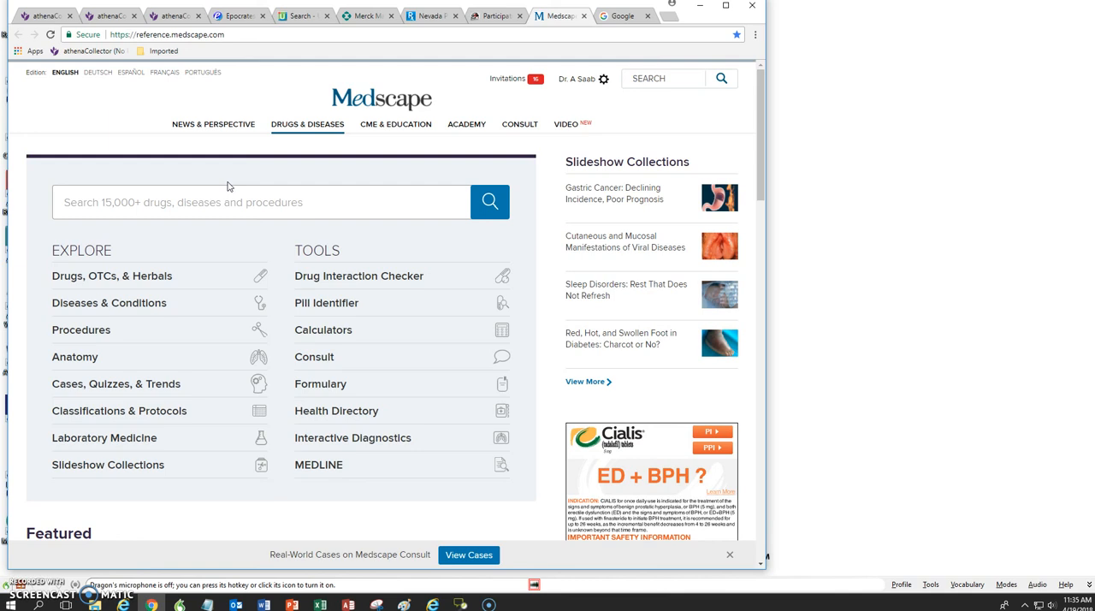
pyautogui.moveTo(191, 330)
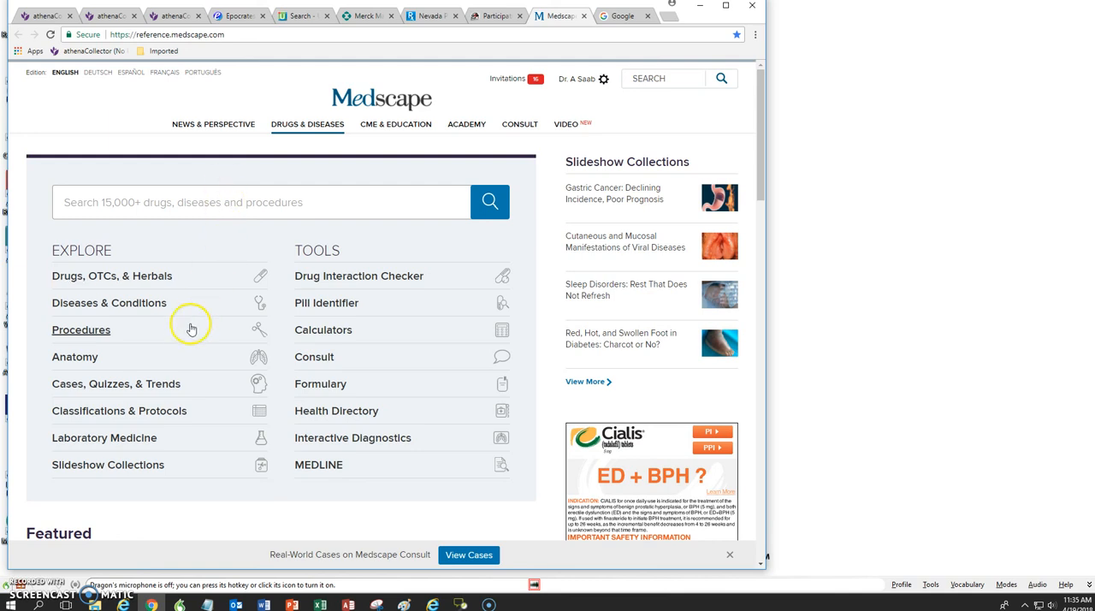
pyautogui.moveTo(108, 301)
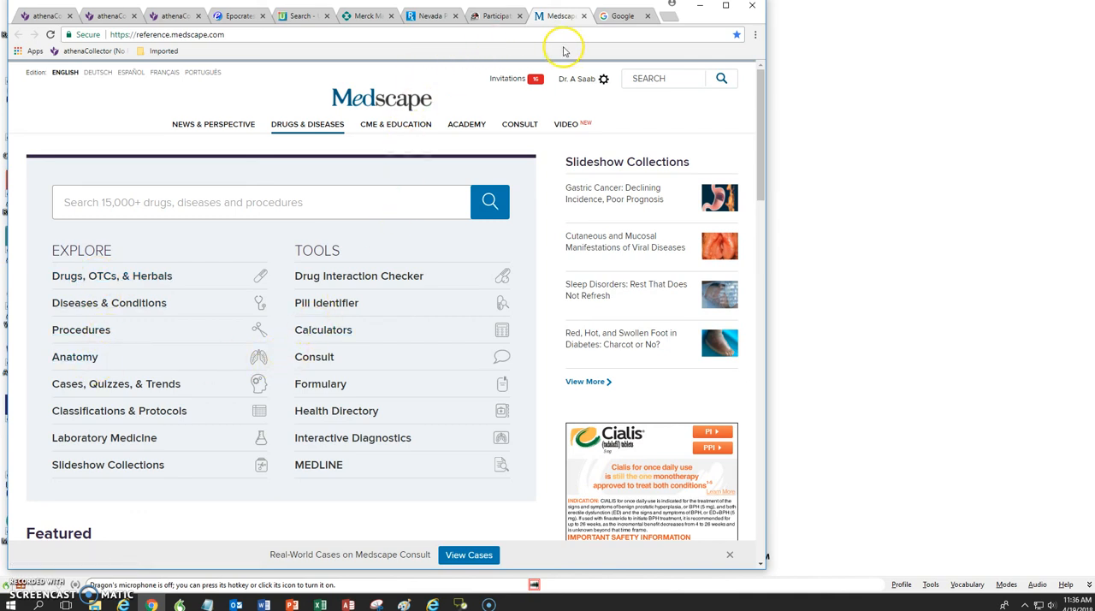
pyautogui.click(621, 15)
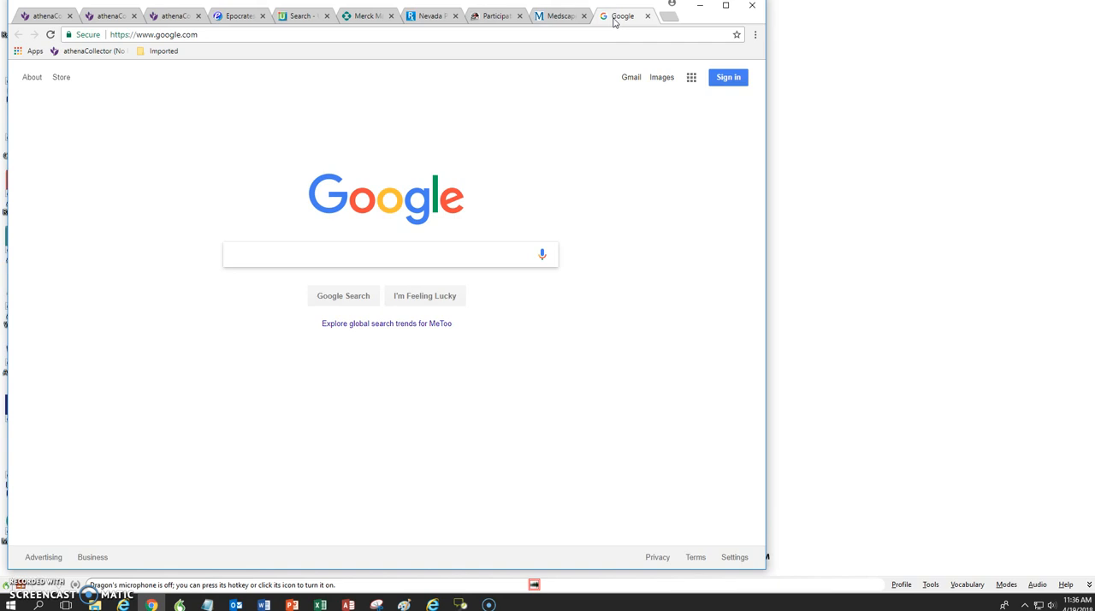
pyautogui.click(385, 254)
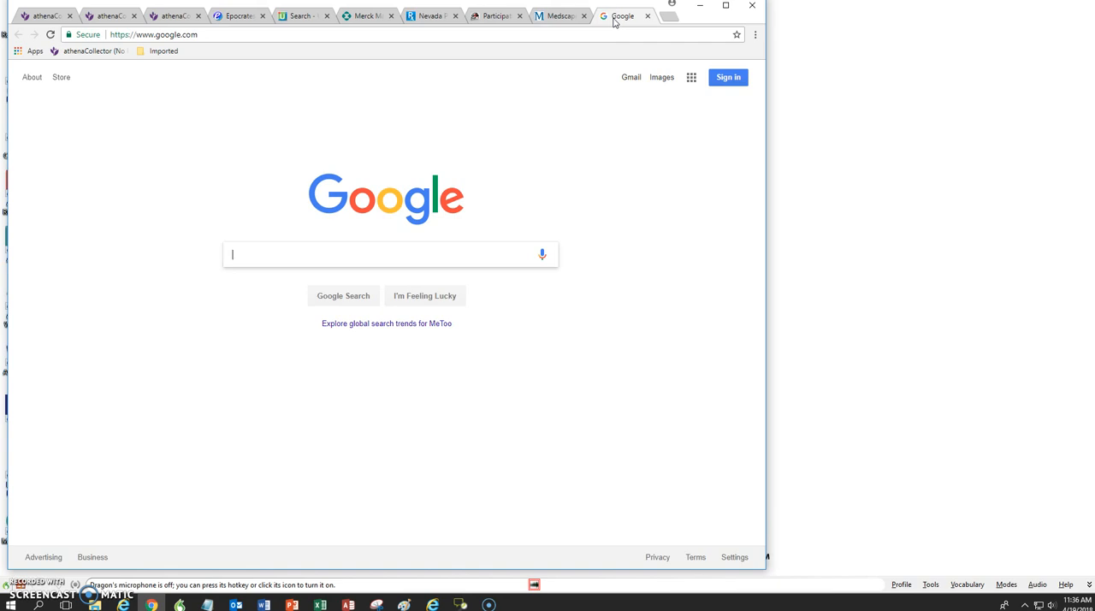